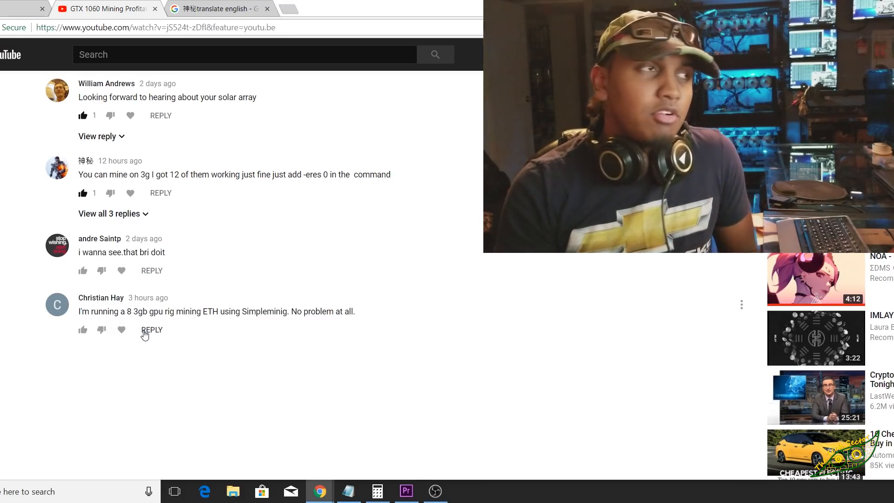
mouse_move(67, 184)
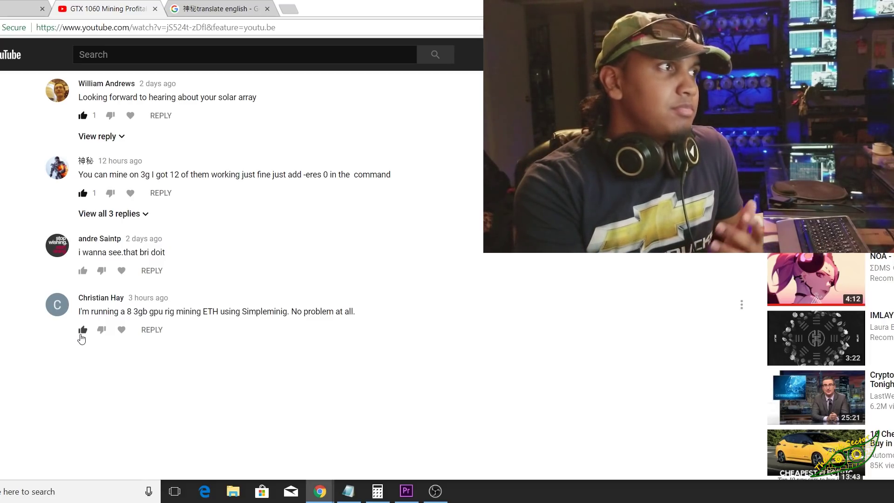
click(83, 330)
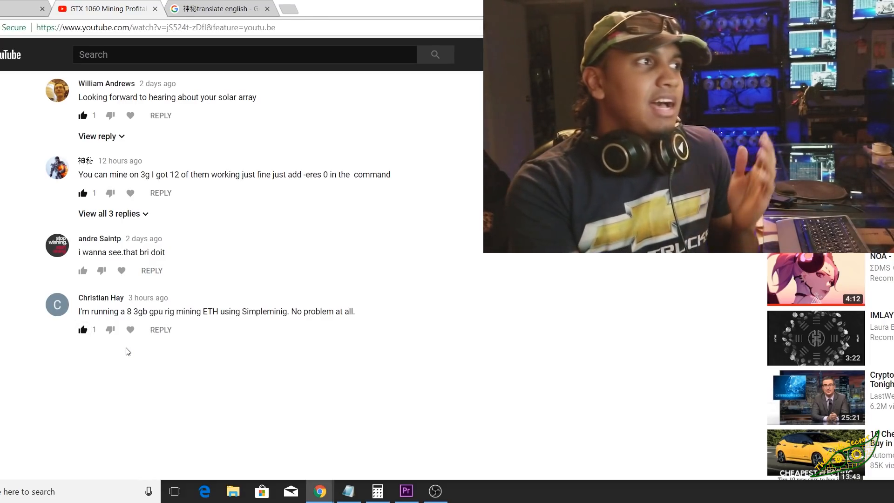